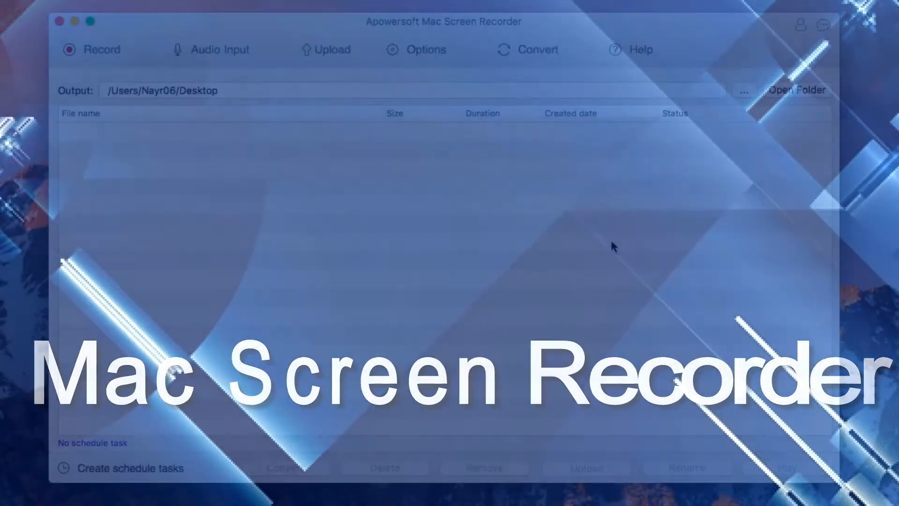
# - Review the recording settings (30 fps, High quality, MP4, built-in audio), then the hotkeys
pyautogui.click(425, 49)
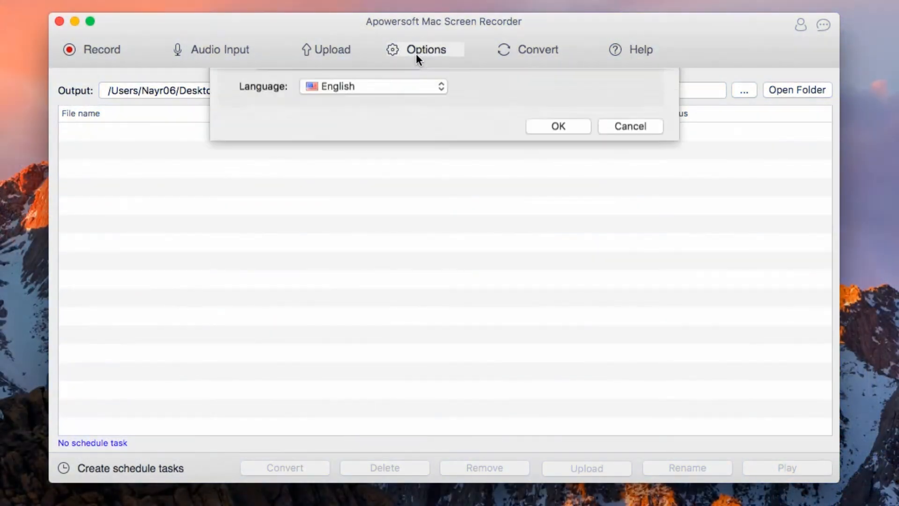
pyautogui.click(441, 86)
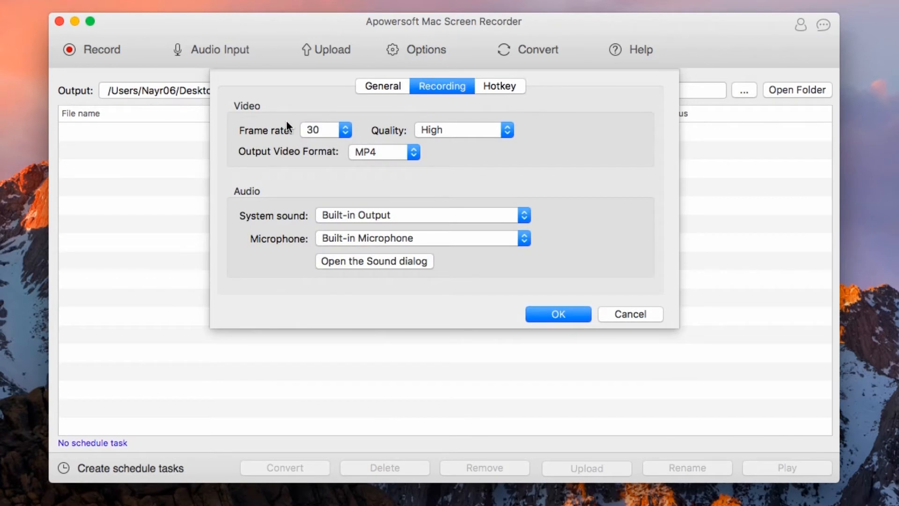
pyautogui.moveTo(338, 163)
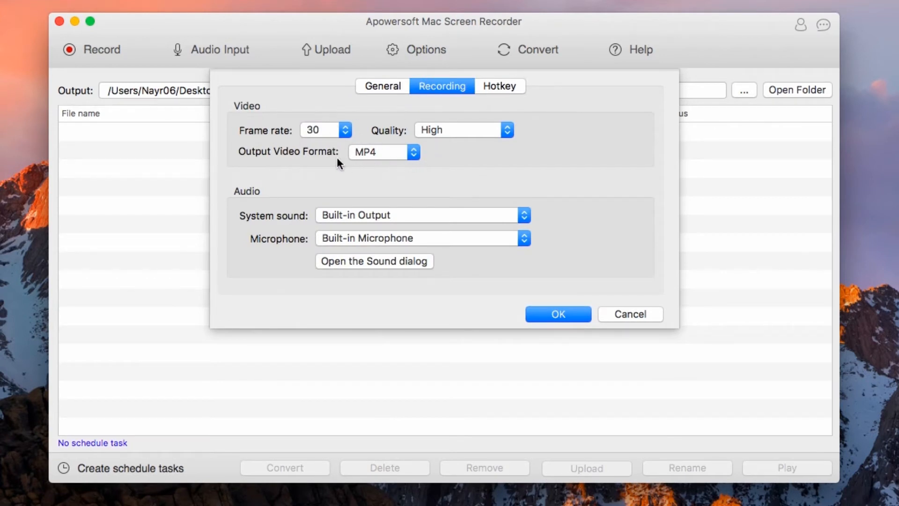
pyautogui.moveTo(446, 220)
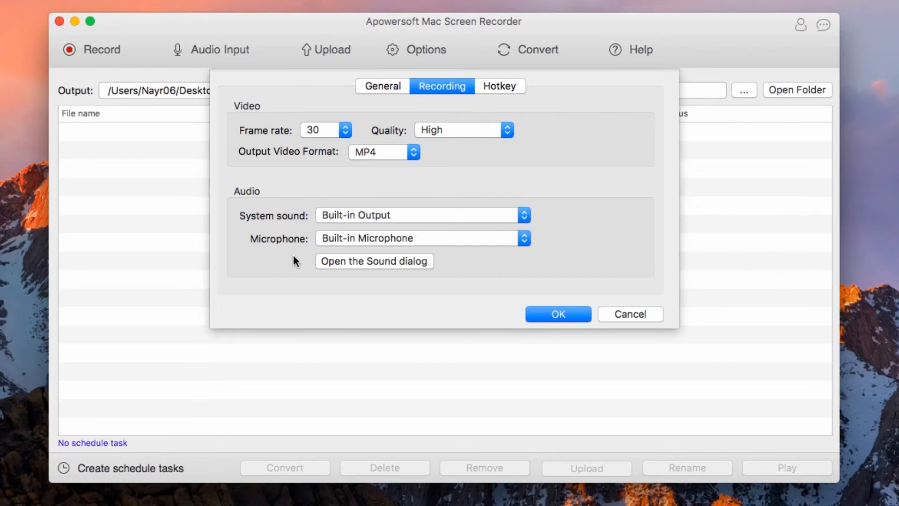
pyautogui.click(498, 86)
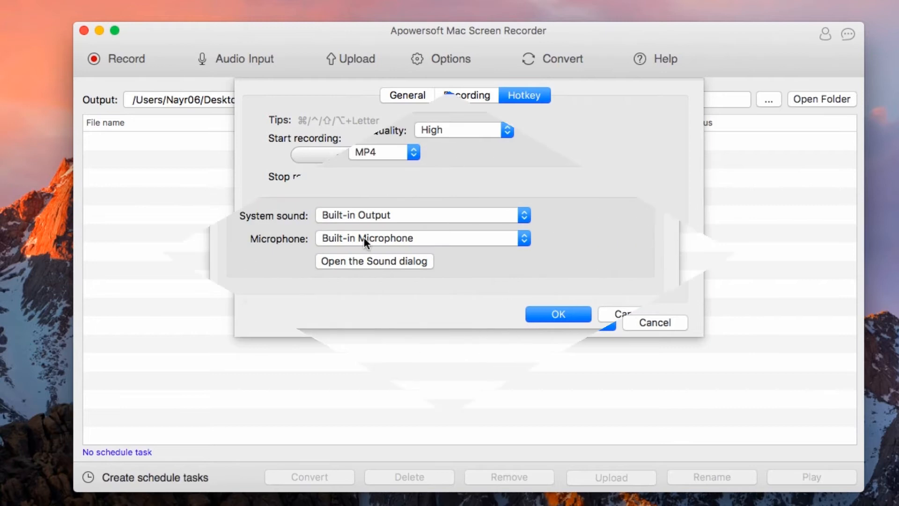
# - Rewind the cartoon, frame an 848×469 region around it, and start recording
pyautogui.click(557, 313)
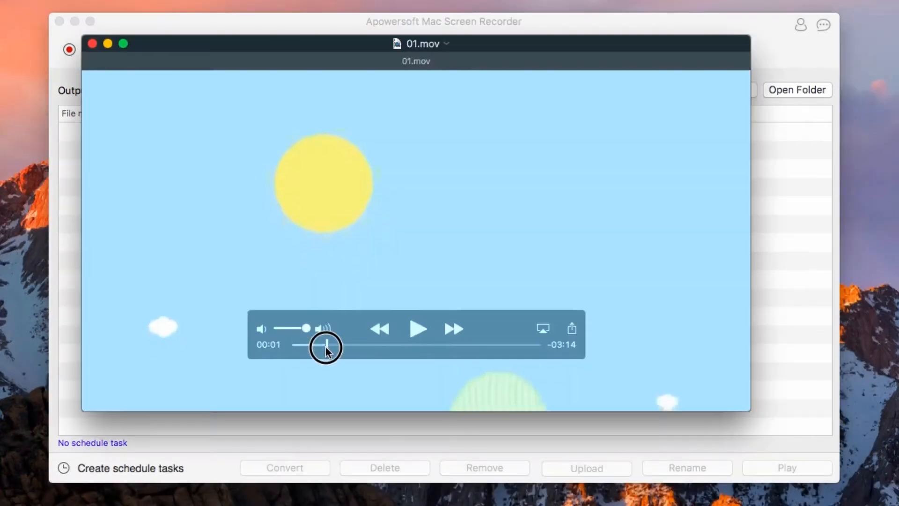
pyautogui.click(101, 49)
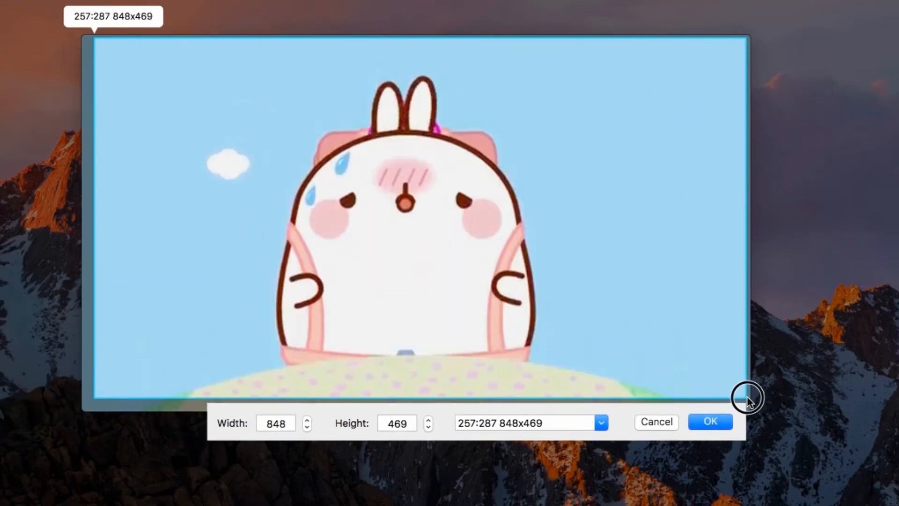
pyautogui.click(710, 422)
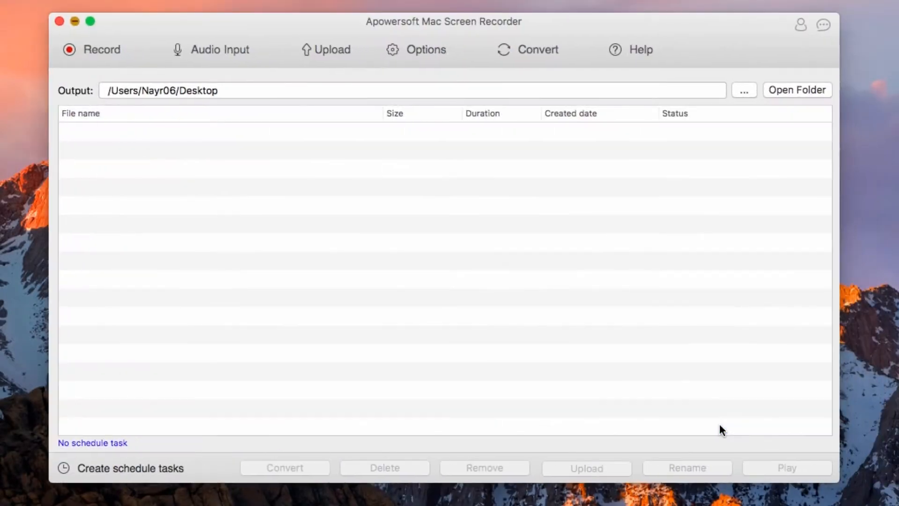
pyautogui.click(92, 49)
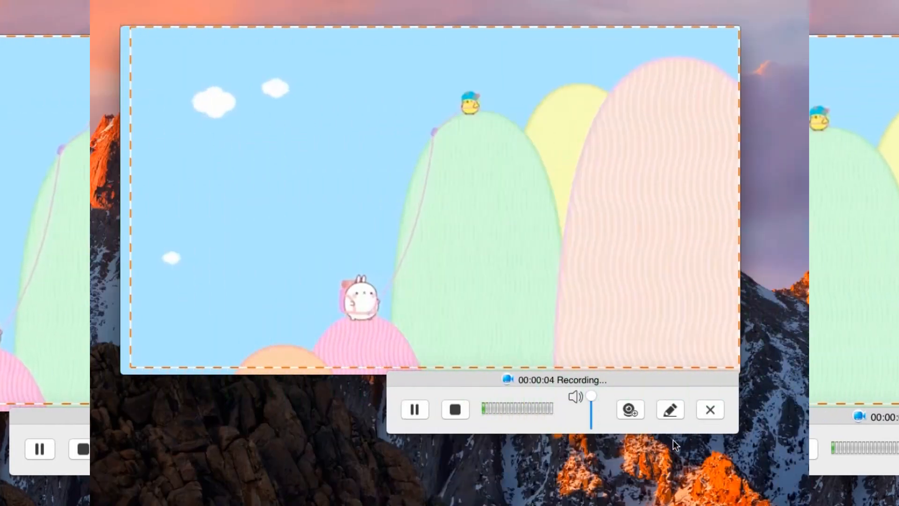
# - Draw a red arrow and ellipse over the cartoon, then stop the 23-second recording
pyautogui.click(669, 410)
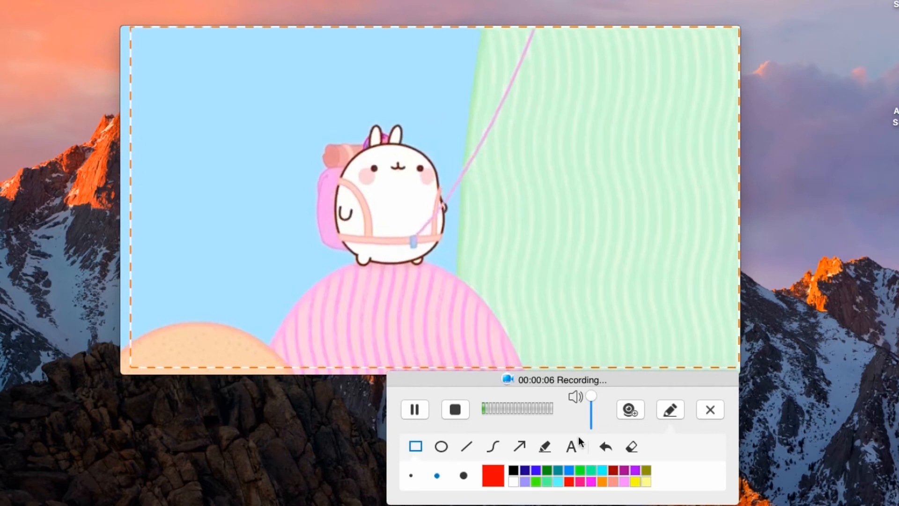
pyautogui.click(519, 447)
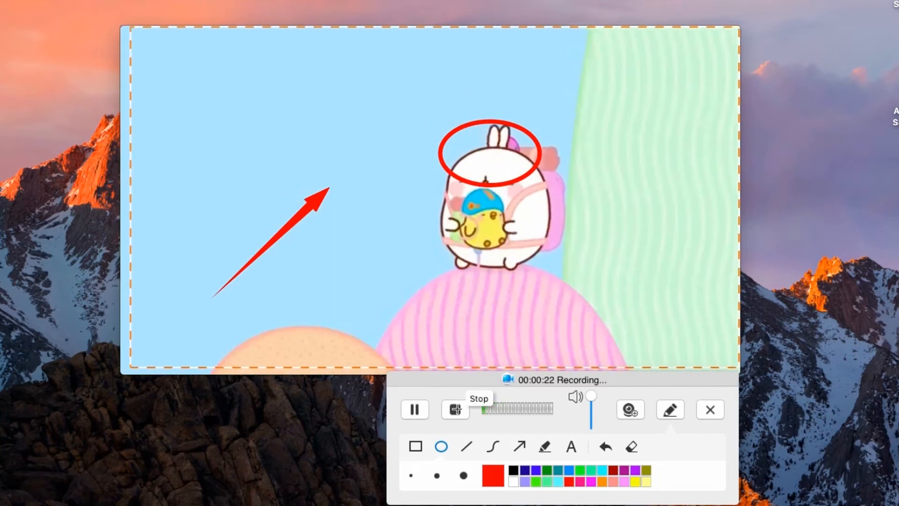
pyautogui.click(455, 410)
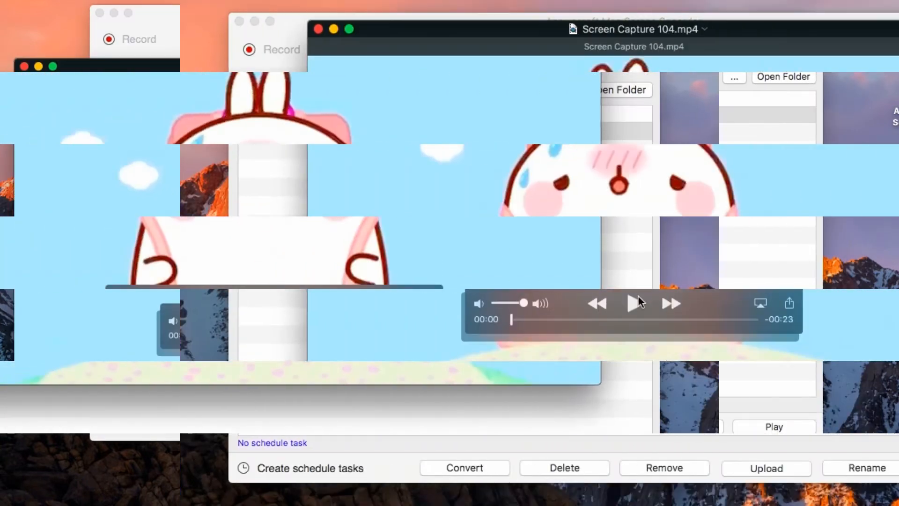
# - Select Screen Capture 110.mp4 (29 seconds, 7.14 MB) in the file list
pyautogui.click(633, 303)
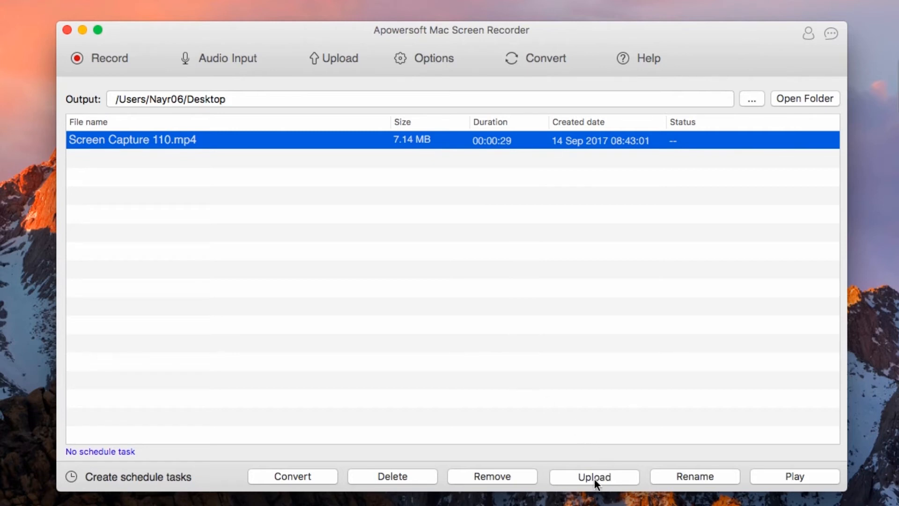
# - Upload Screen Capture 110 to YouTube as a public video titled 'sample-vid'
pyautogui.click(594, 476)
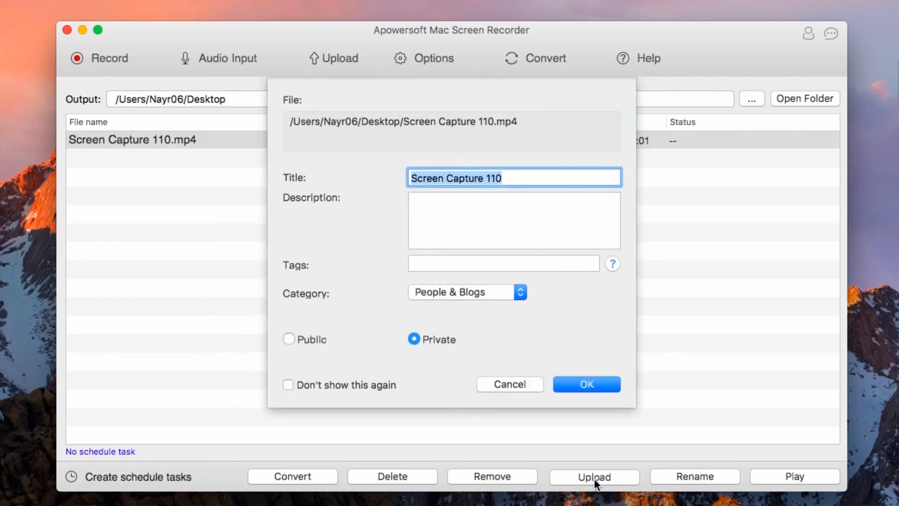
pyautogui.write('sample-vid')
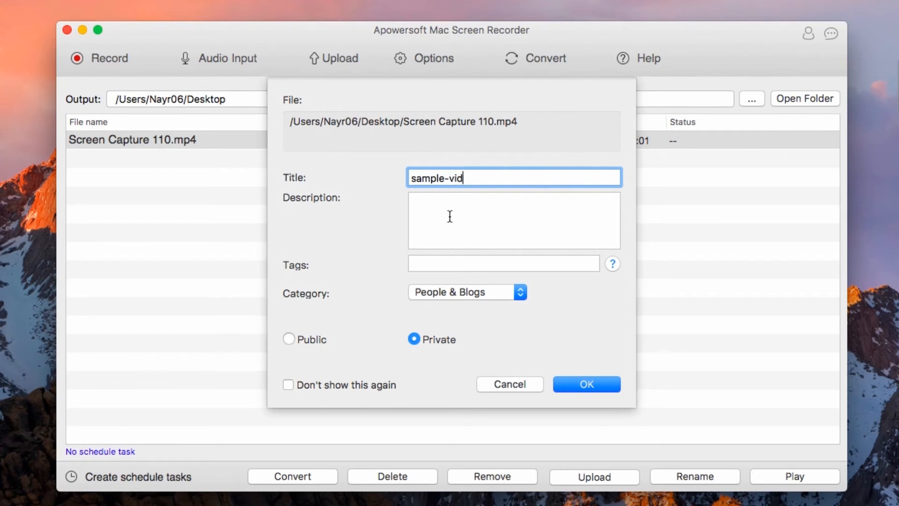
pyautogui.moveTo(308, 350)
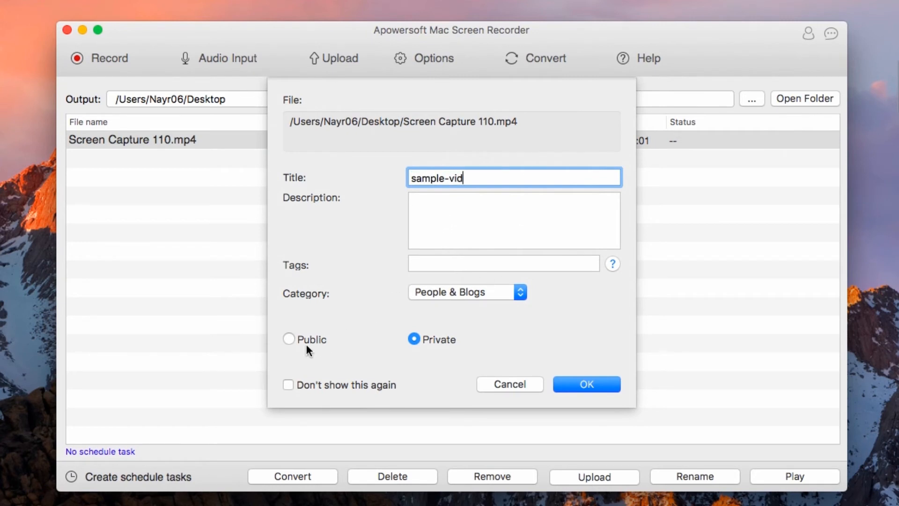
pyautogui.click(288, 339)
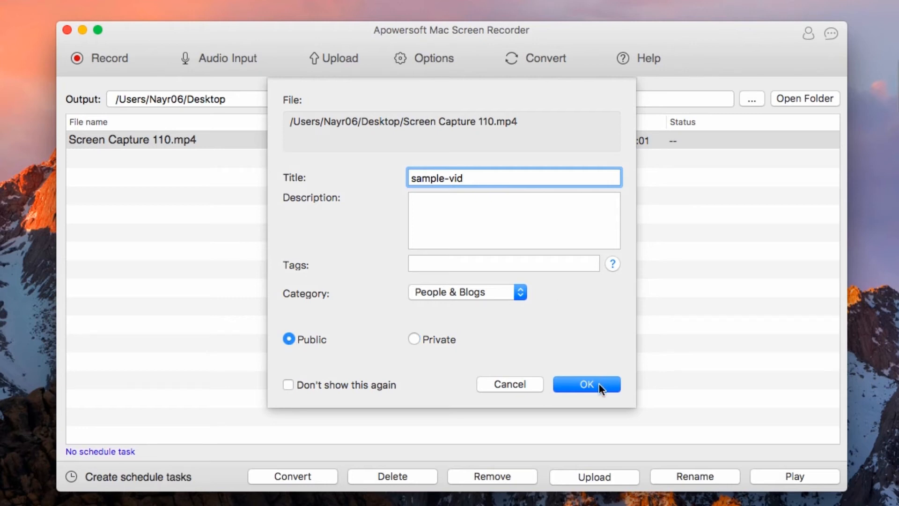
pyautogui.click(585, 384)
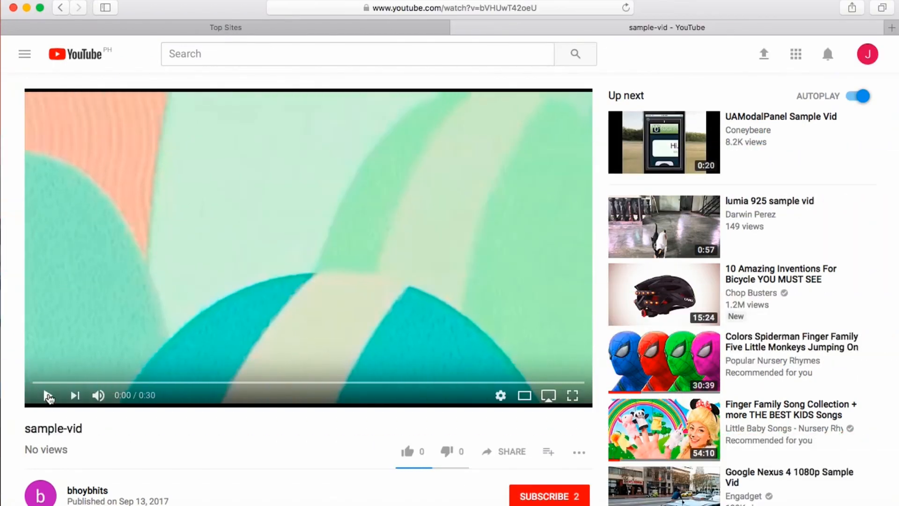
# - Play the uploaded sample-vid video on its YouTube page
pyautogui.click(48, 395)
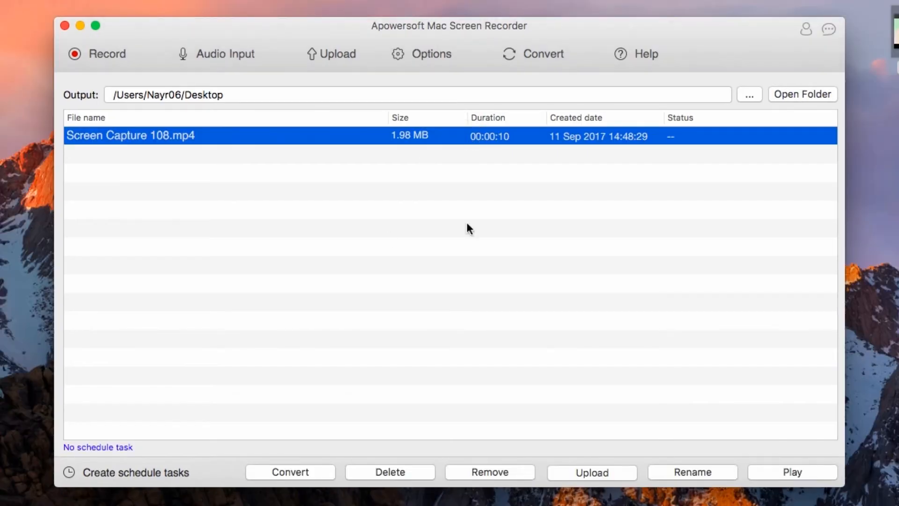
# - Convert Screen Capture 108 to AVI (same as source) and show it on the Desktop
pyautogui.click(289, 472)
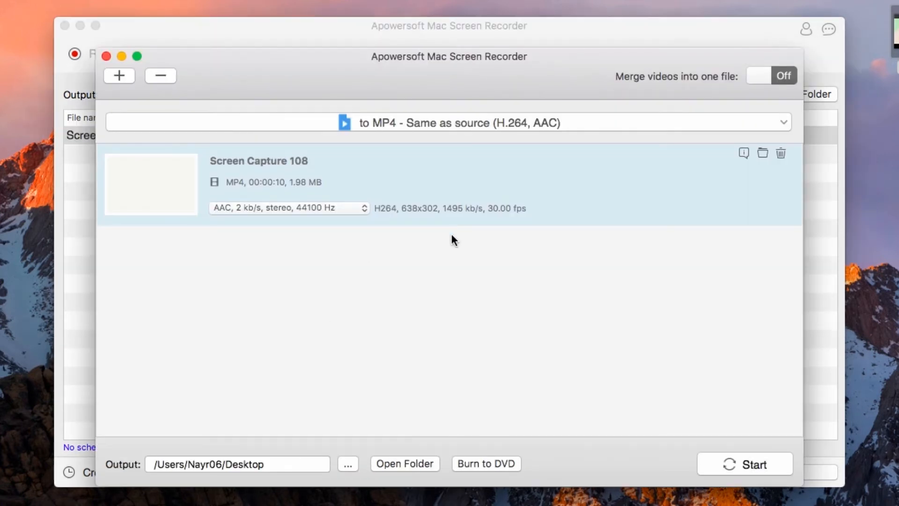
pyautogui.moveTo(462, 125)
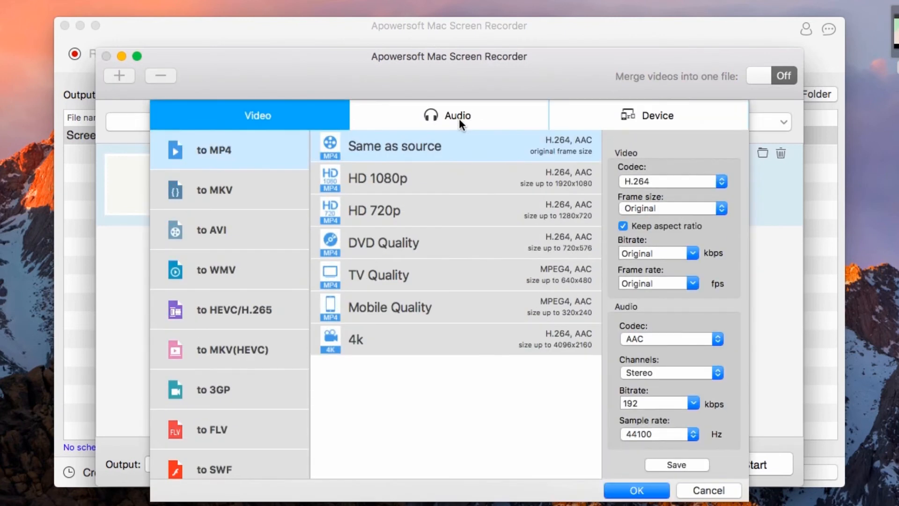
pyautogui.click(229, 230)
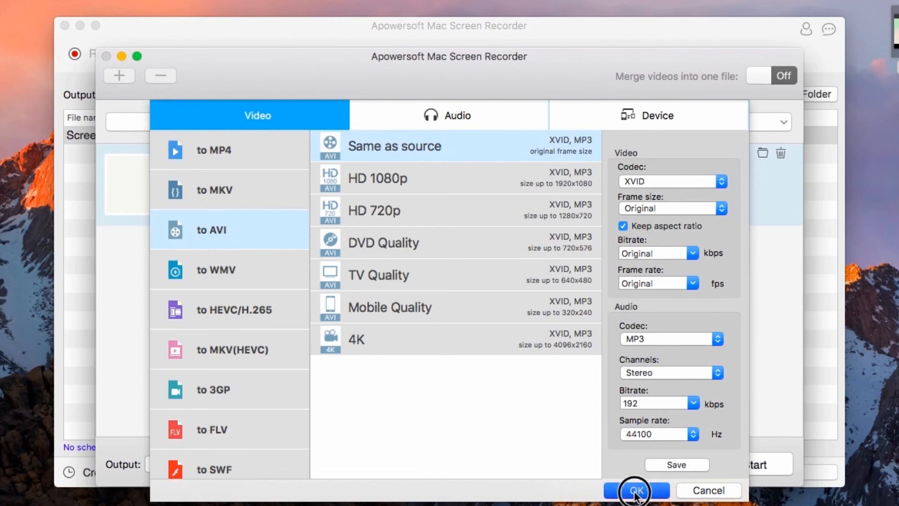
pyautogui.click(635, 490)
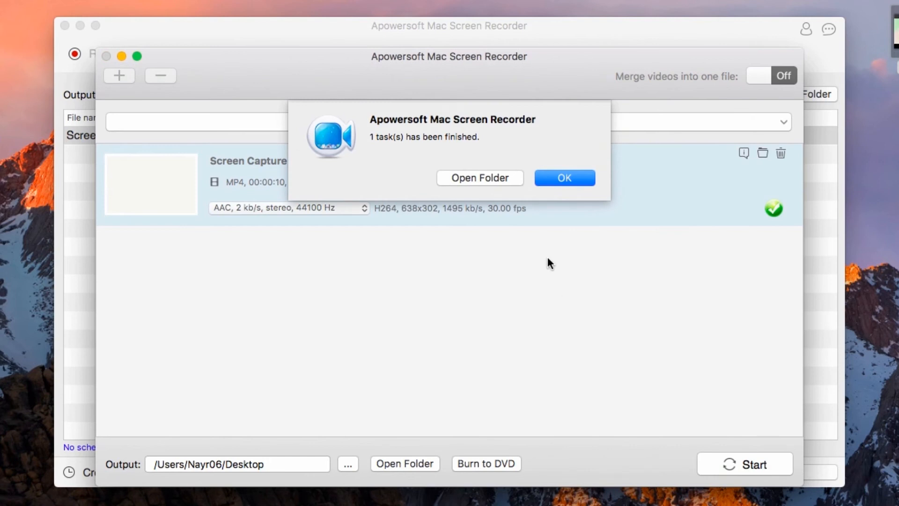
pyautogui.click(479, 178)
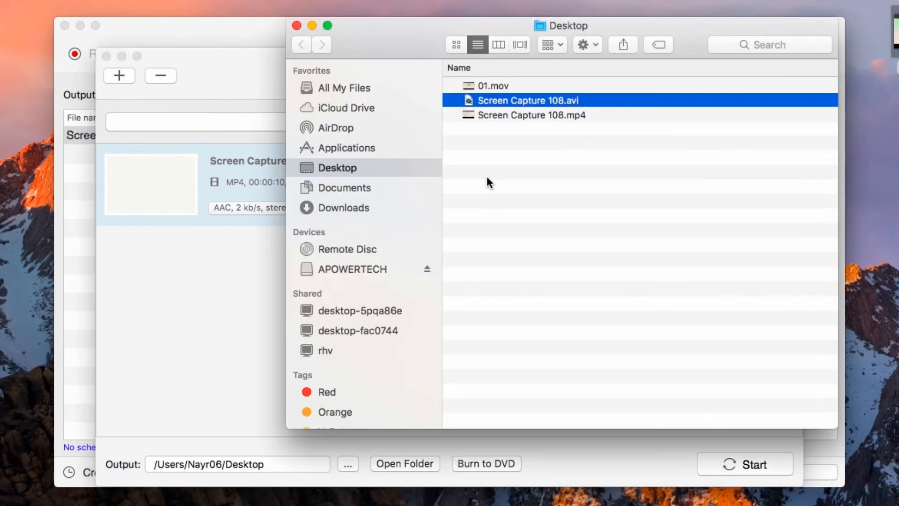
pyautogui.click(150, 438)
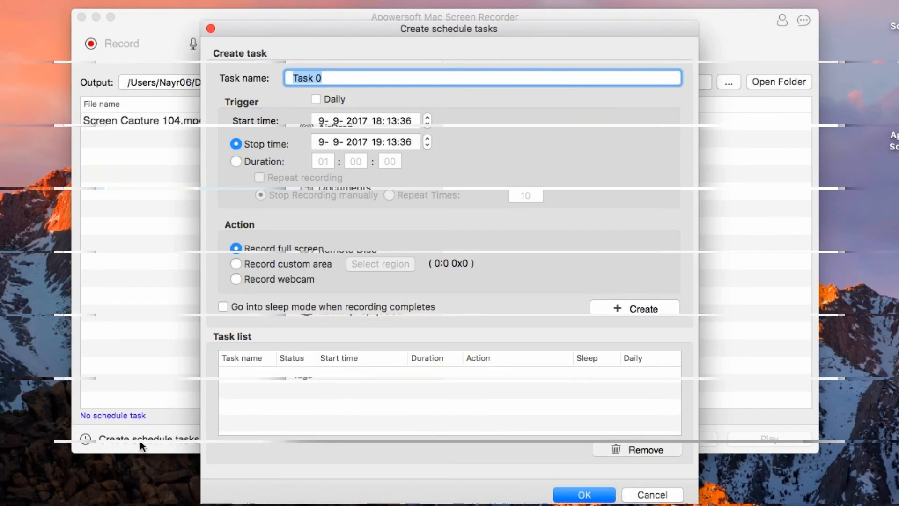
# - Create the one-hour full-screen schedule task 'Task 1', then close the recorder
pyautogui.click(353, 78)
pyautogui.write('1')
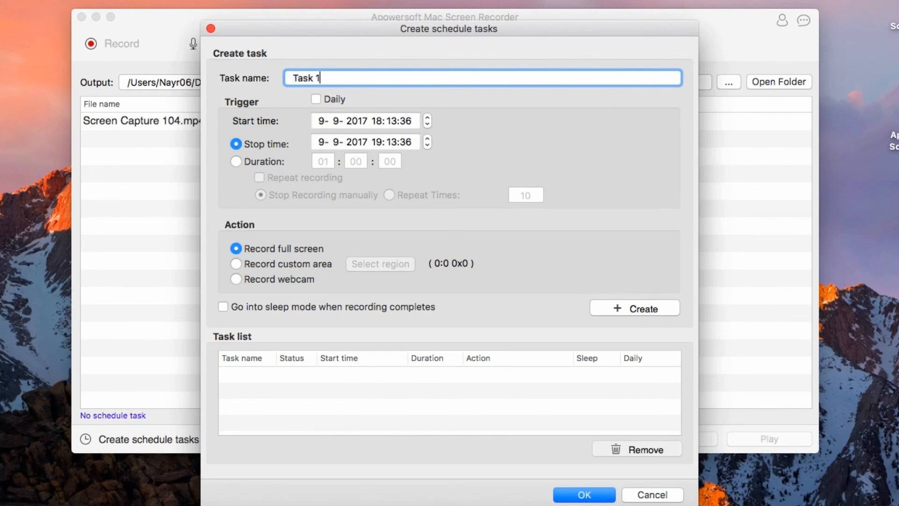
pyautogui.moveTo(560, 158)
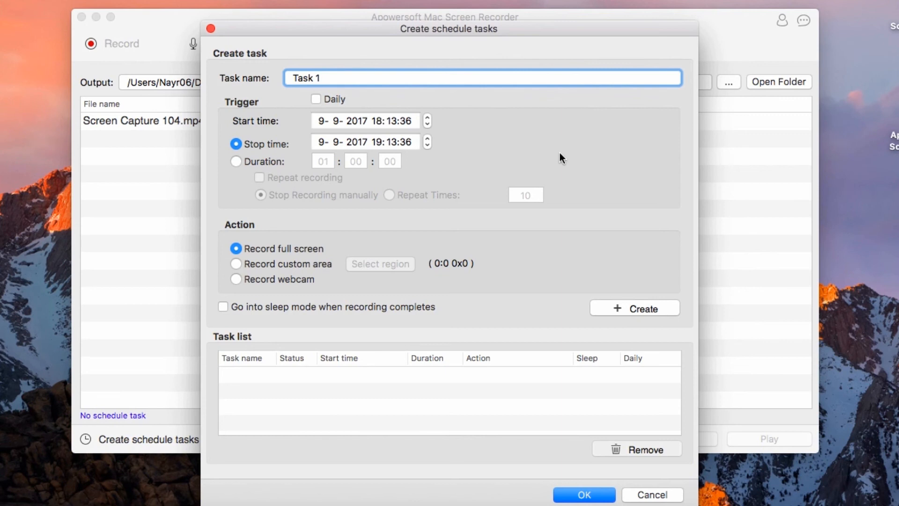
pyautogui.click(633, 308)
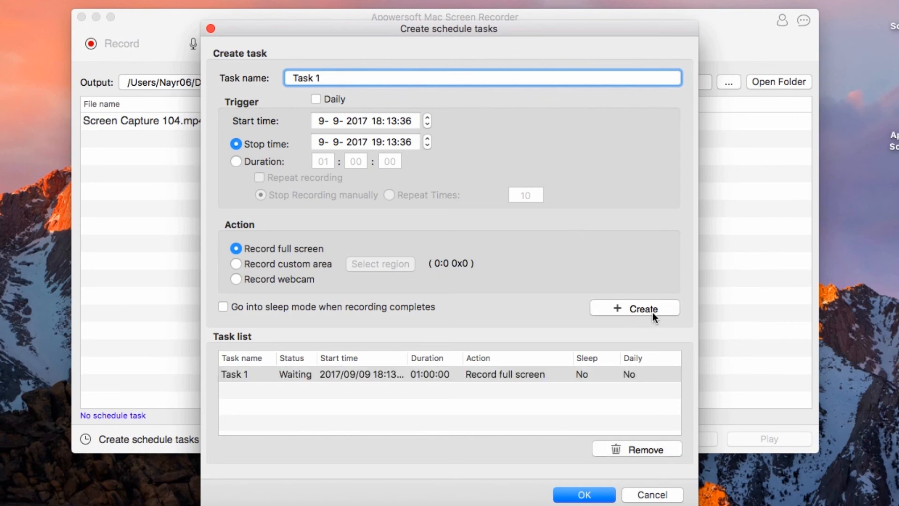
pyautogui.click(583, 494)
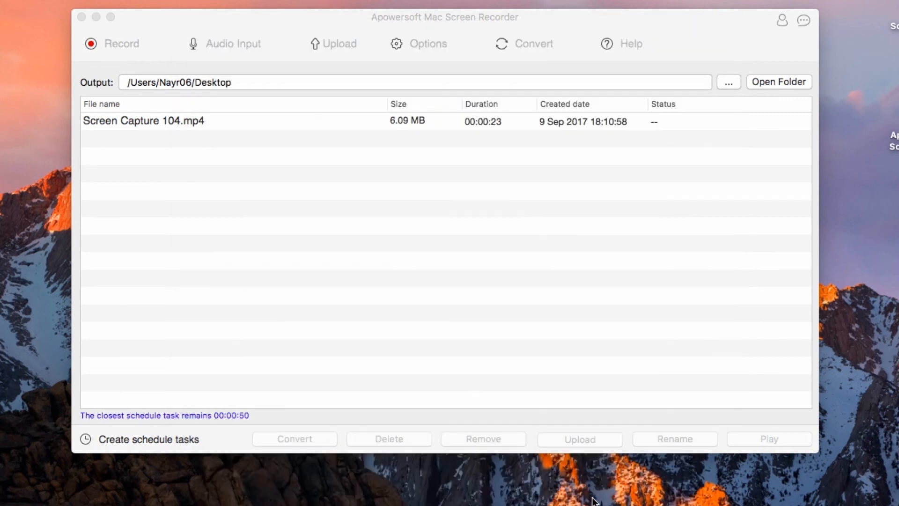
pyautogui.moveTo(229, 428)
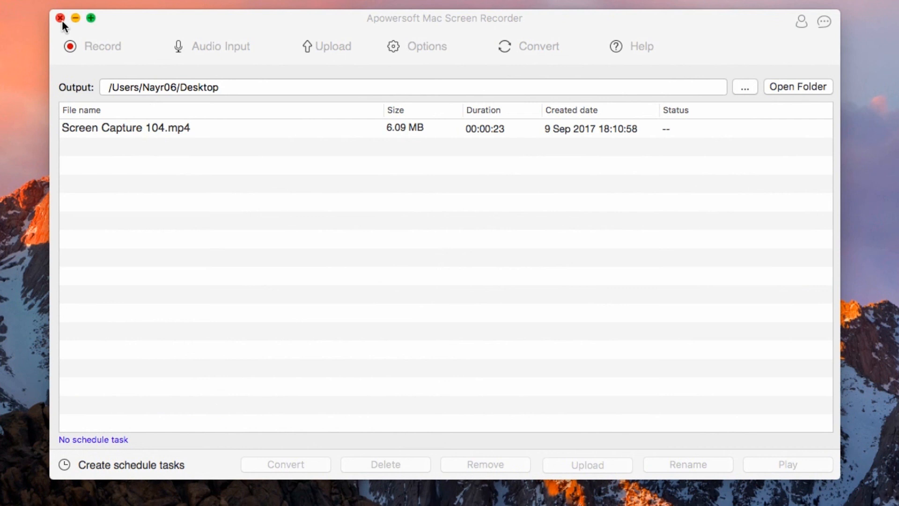
pyautogui.click(61, 17)
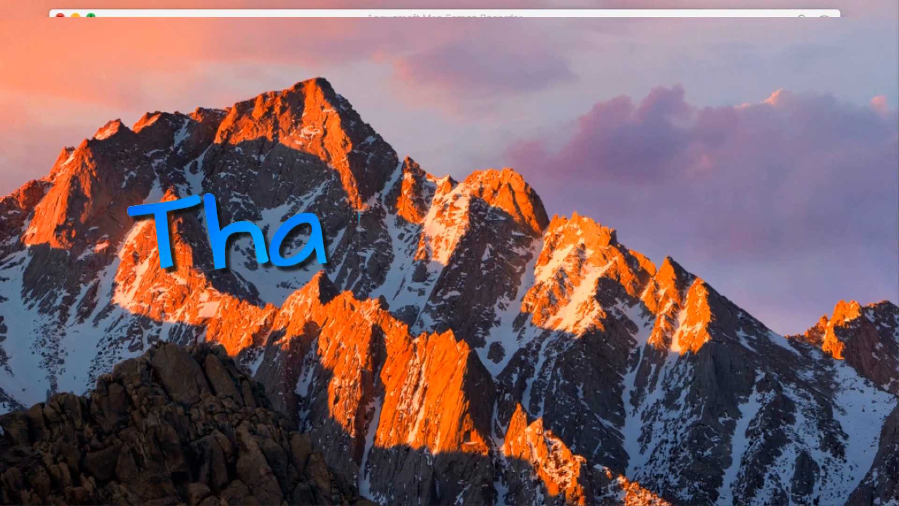